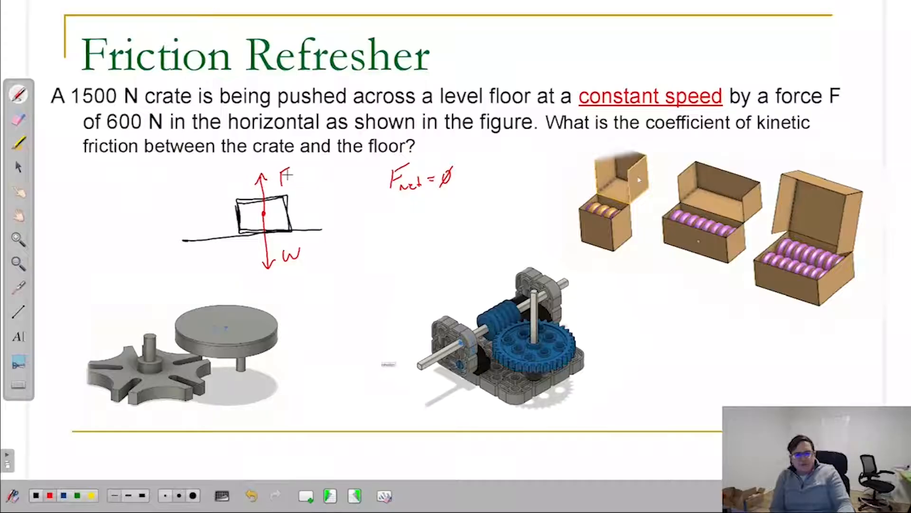
# Highlight the Ender 3 v2's $279 price, then view the Prusa i3 MK3S+ second photo
pyautogui.moveTo(186, 218); pyautogui.dragTo(319, 218)
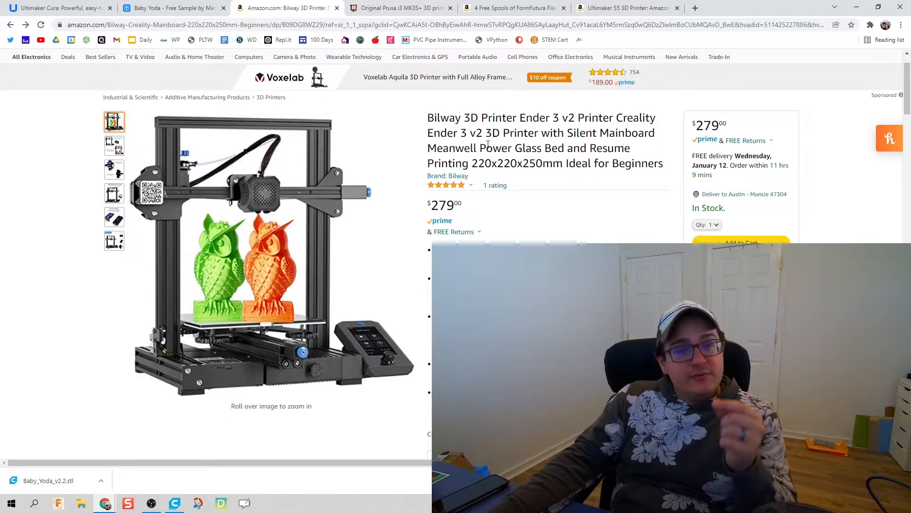
pyautogui.doubleClick(708, 125)
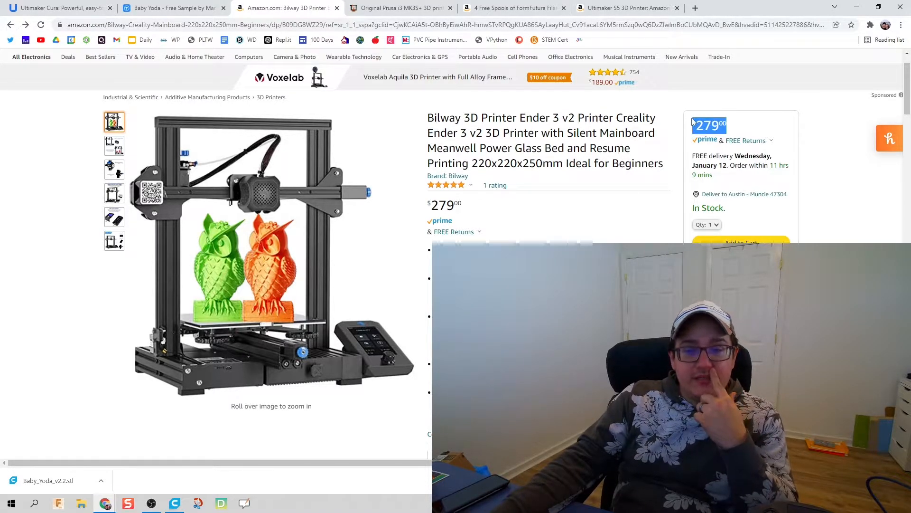
pyautogui.moveTo(594, 191)
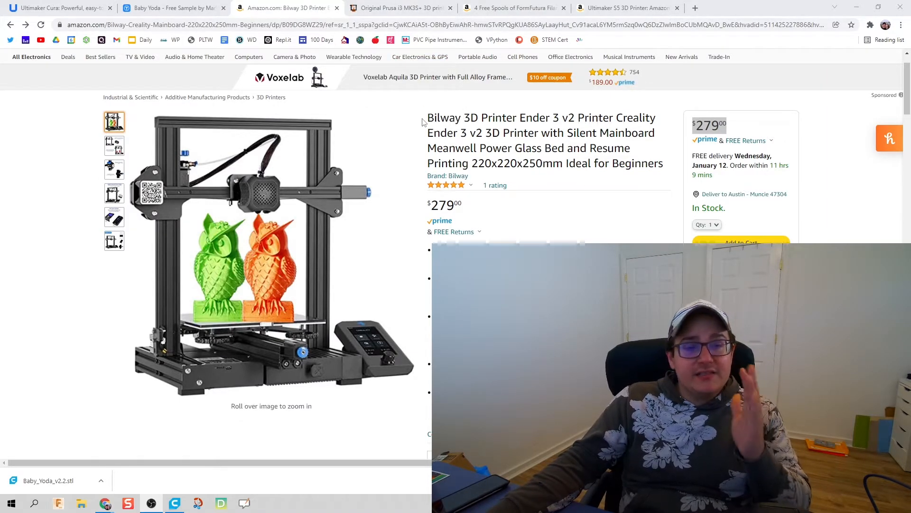
pyautogui.click(400, 8)
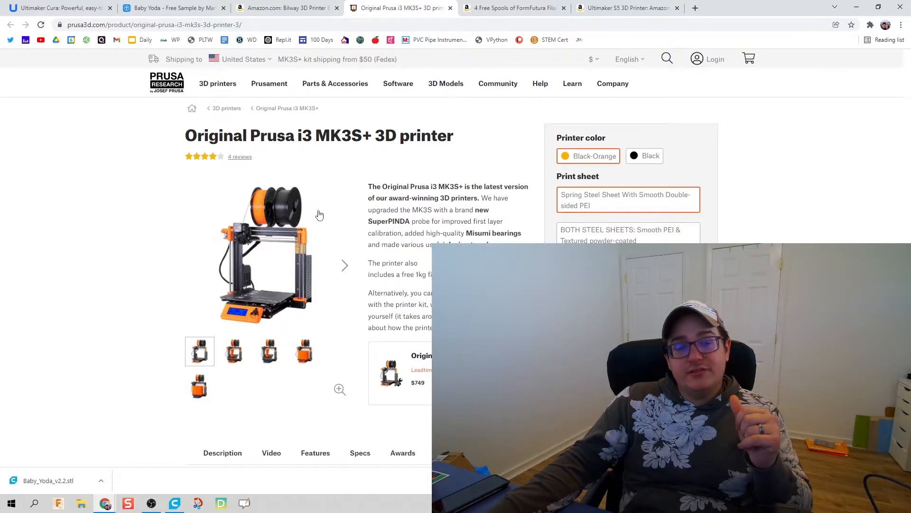
pyautogui.moveTo(301, 263)
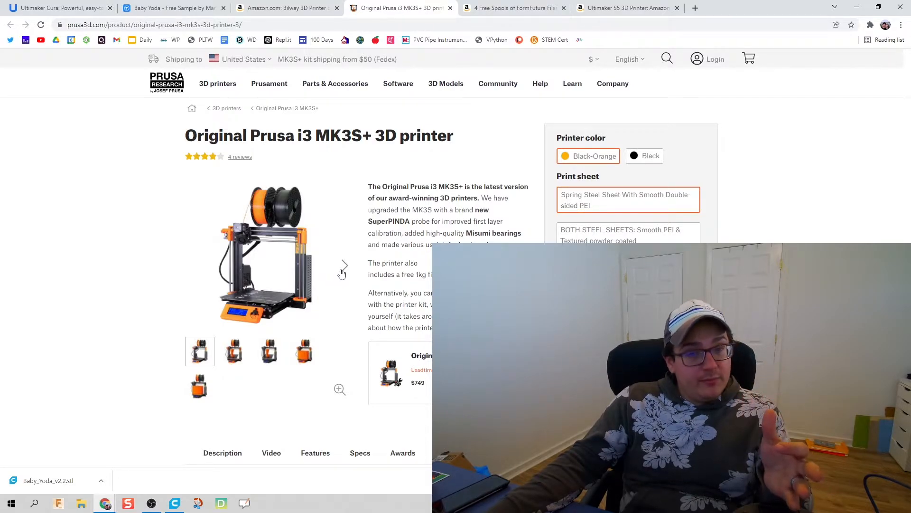
pyautogui.click(345, 265)
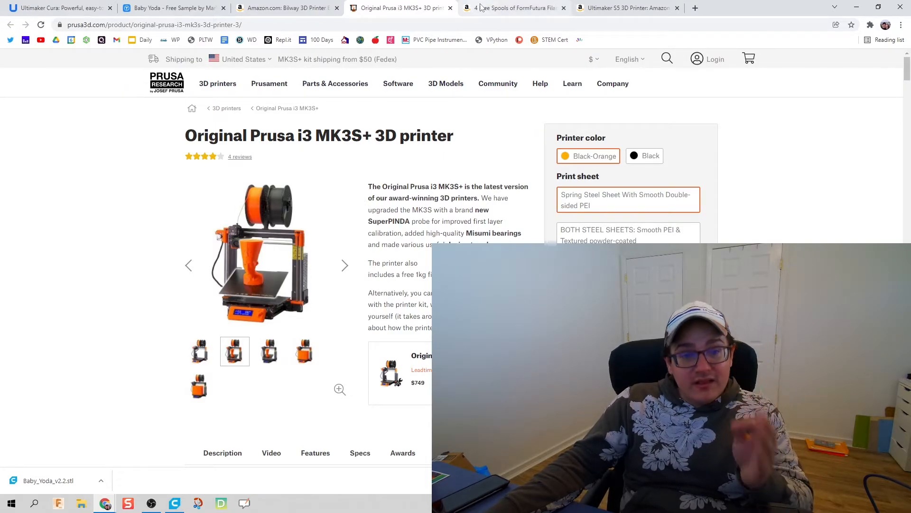
# Switch to the Dremel Digilab 3D45 bundle with four FormFutura spools, priced $1,881.42
pyautogui.click(515, 7)
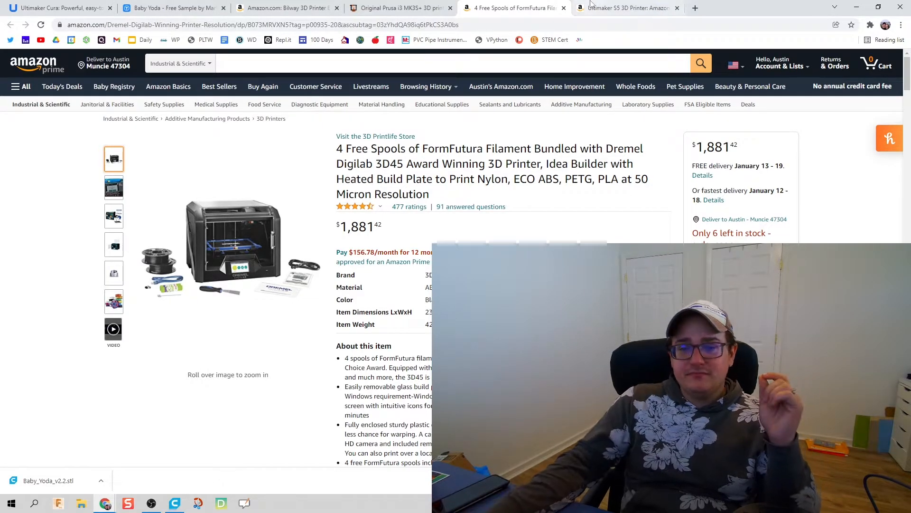
# View the $6,355 Ultimaker S5 specifications, then return to the Ender 3 v2 listing
pyautogui.click(624, 7)
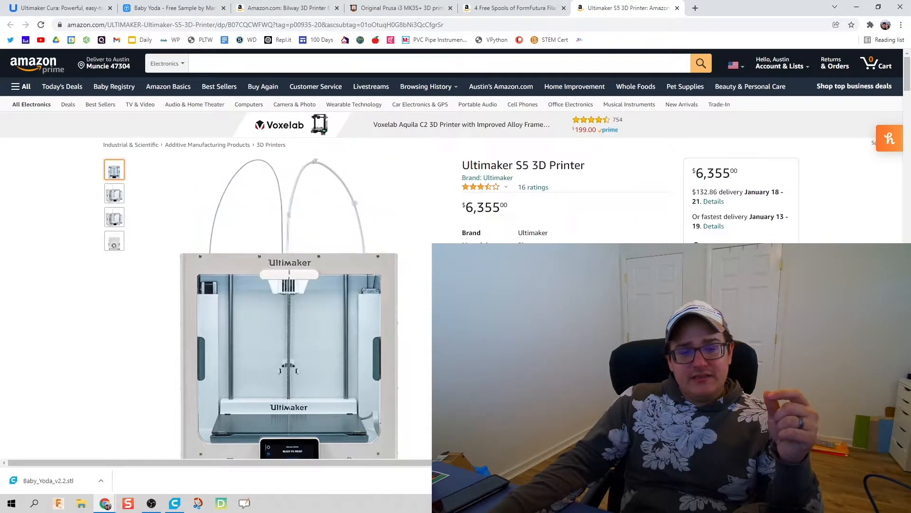
pyautogui.scroll(-3)
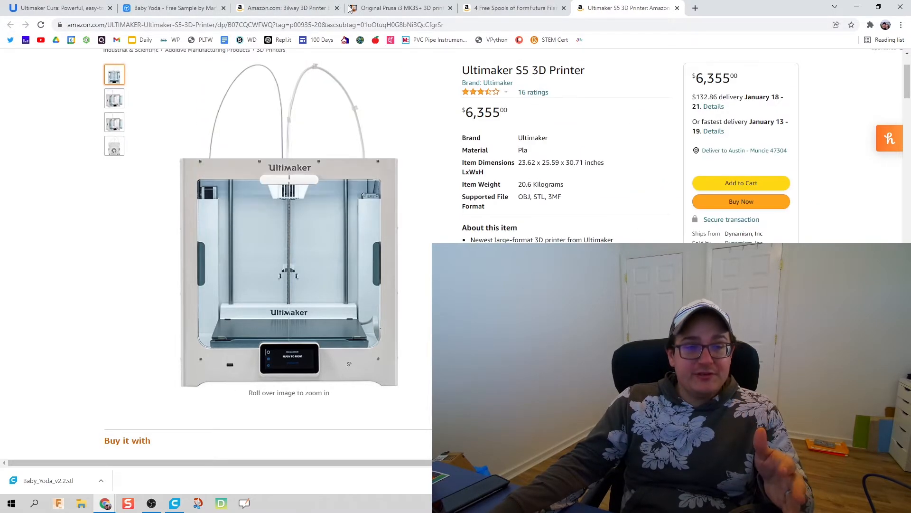
pyautogui.click(285, 7)
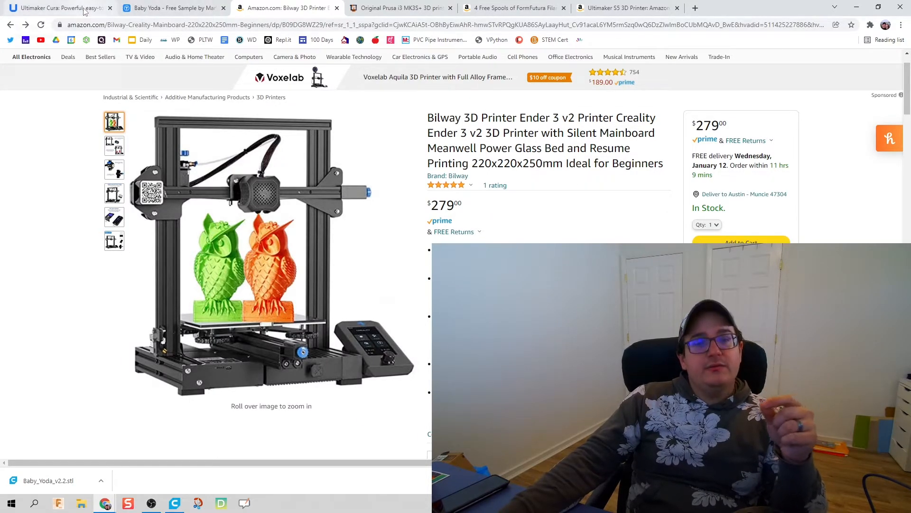
pyautogui.moveTo(55, 8)
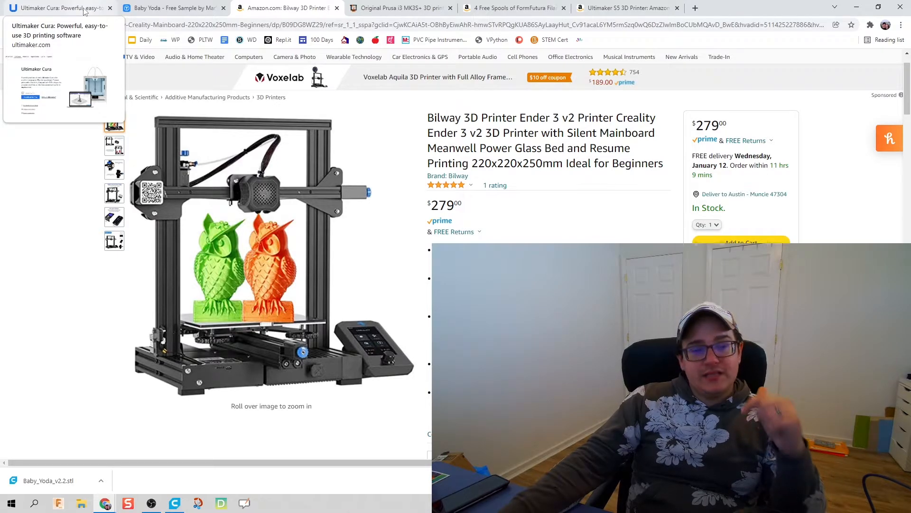
# Switch to the Thingiverse 'Baby Yoda - Free Sample' tab showing its photo gallery
pyautogui.click(55, 8)
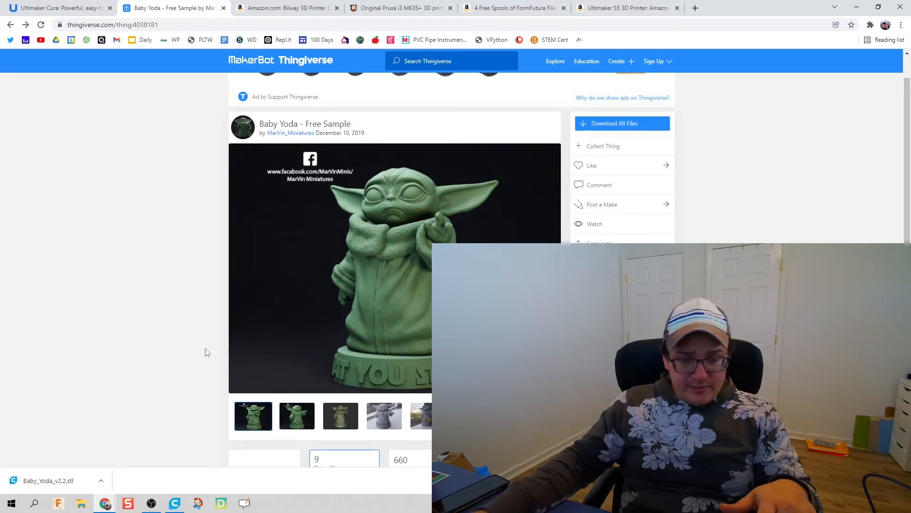
pyautogui.moveTo(337, 316)
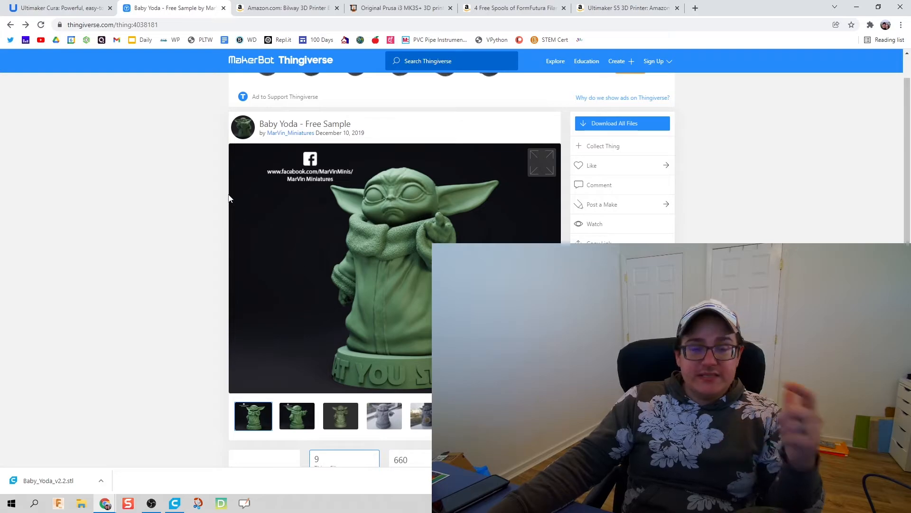
# Scroll the Baby Yoda files page, then switch to Cura with Baby Yoda v2.2 loaded
pyautogui.scroll(-3)
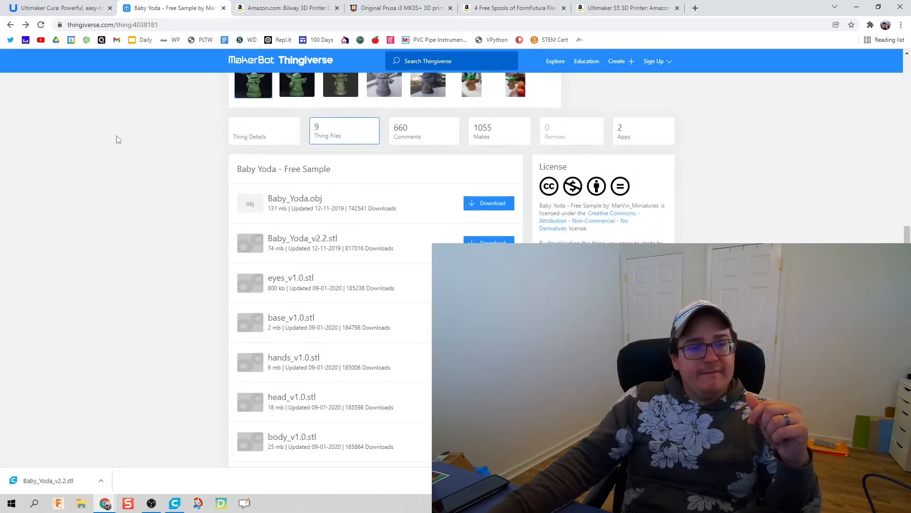
pyautogui.scroll(3)
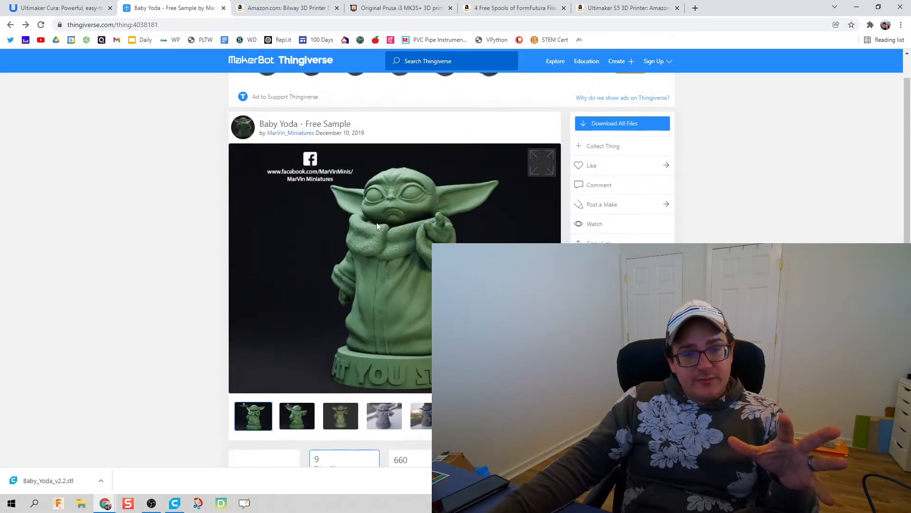
pyautogui.scroll(-3)
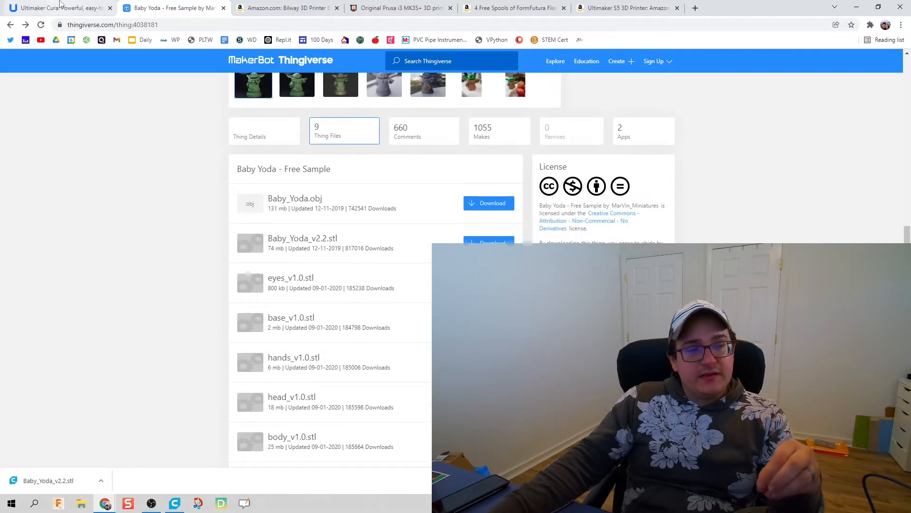
pyautogui.click(55, 7)
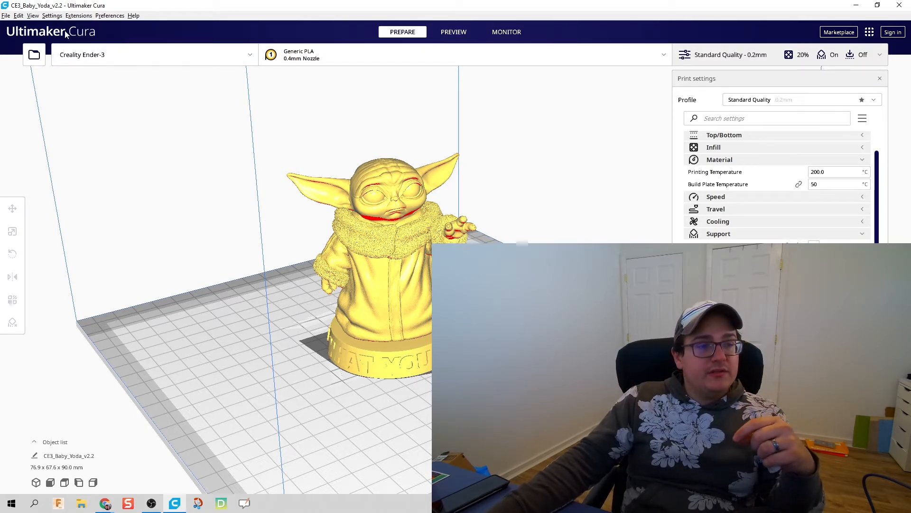
pyautogui.moveTo(82, 27)
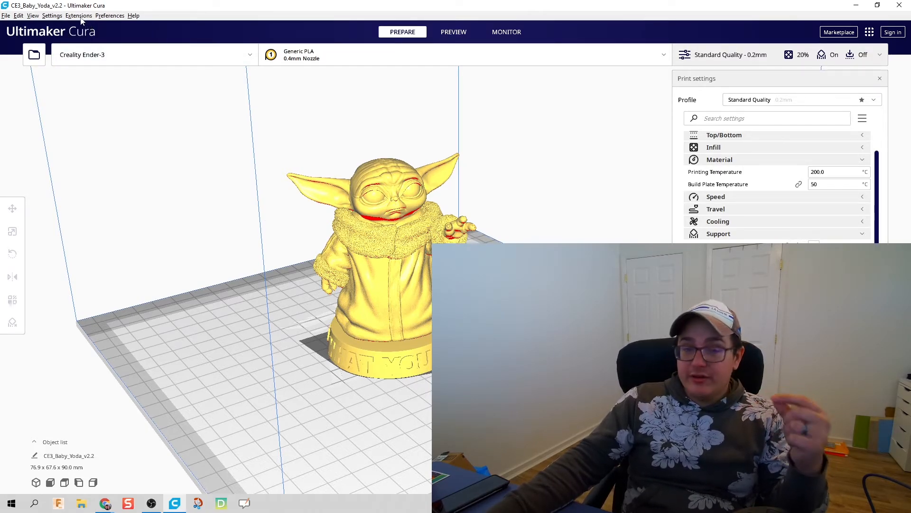
# Open Settings > Printer > Add Printer... in Cura
pyautogui.click(52, 15)
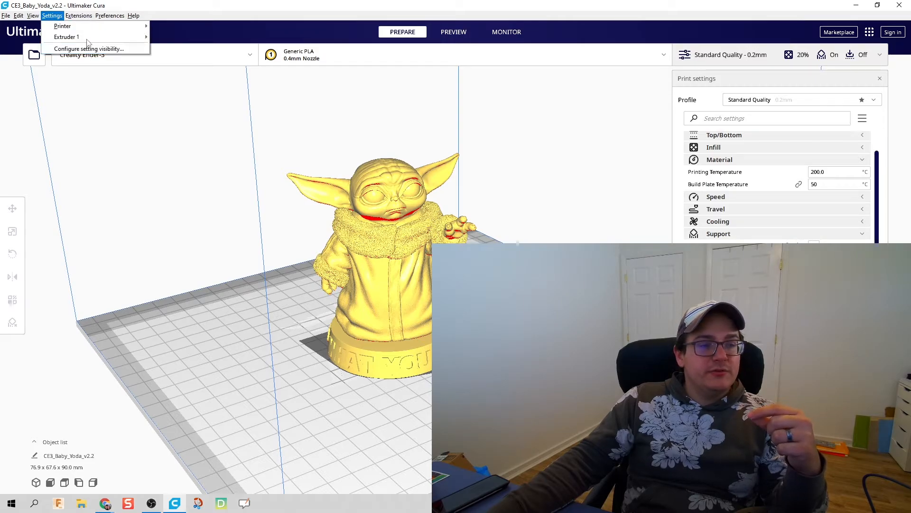
pyautogui.moveTo(62, 25)
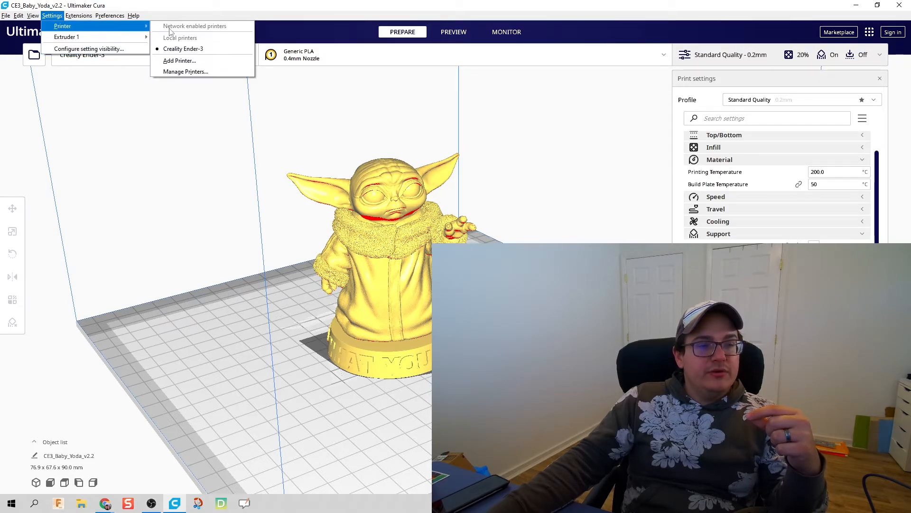
pyautogui.click(180, 60)
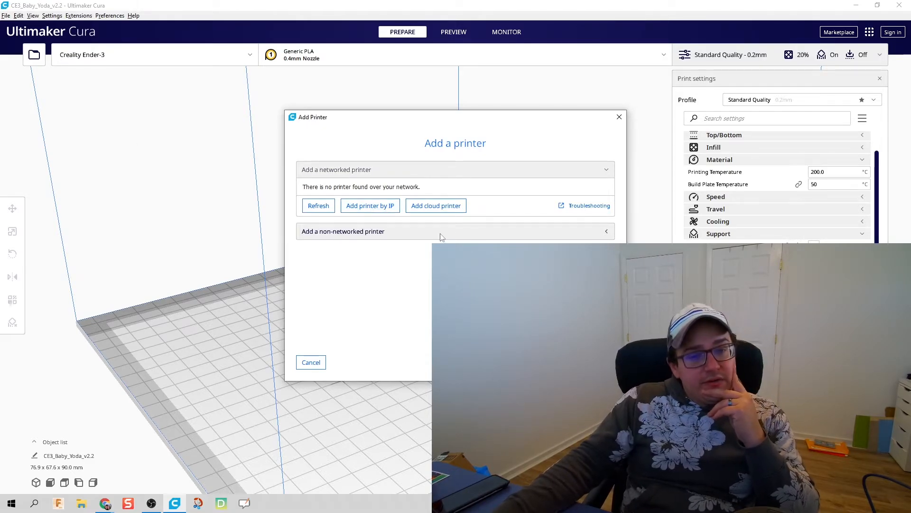
# Pick Creality Ender 3 from the non-networked printer list under Creality3D and add it
pyautogui.click(342, 231)
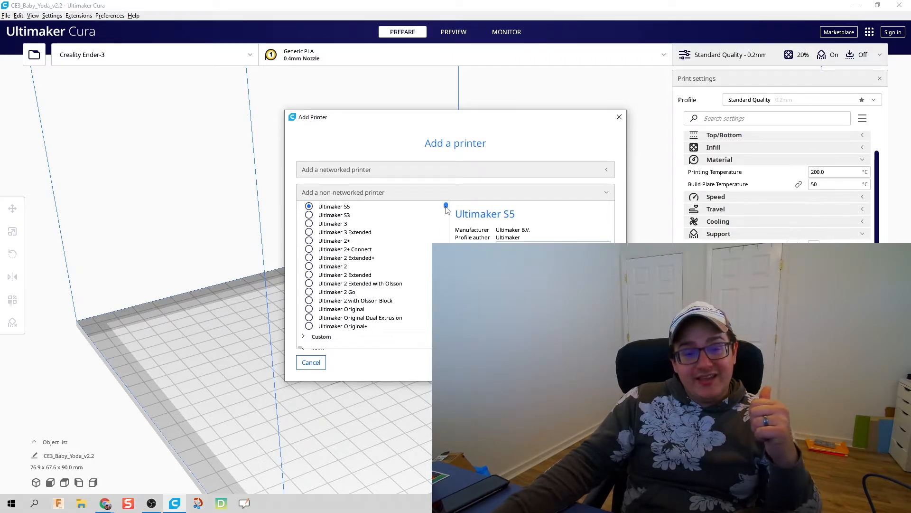
pyautogui.scroll(-3)
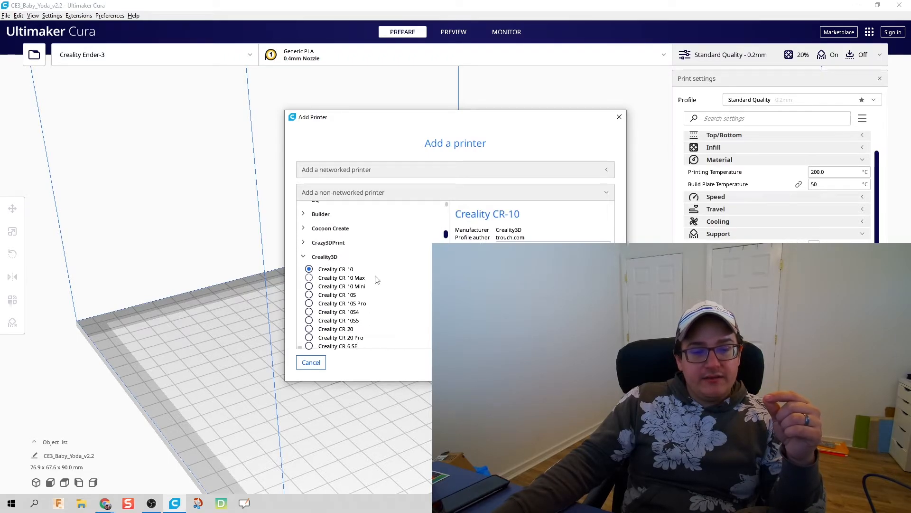
pyautogui.scroll(-3)
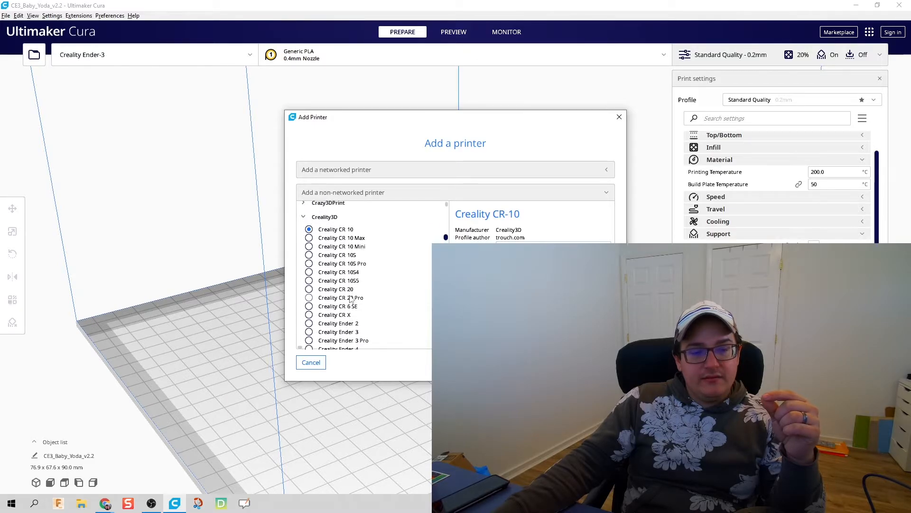
pyautogui.click(309, 304)
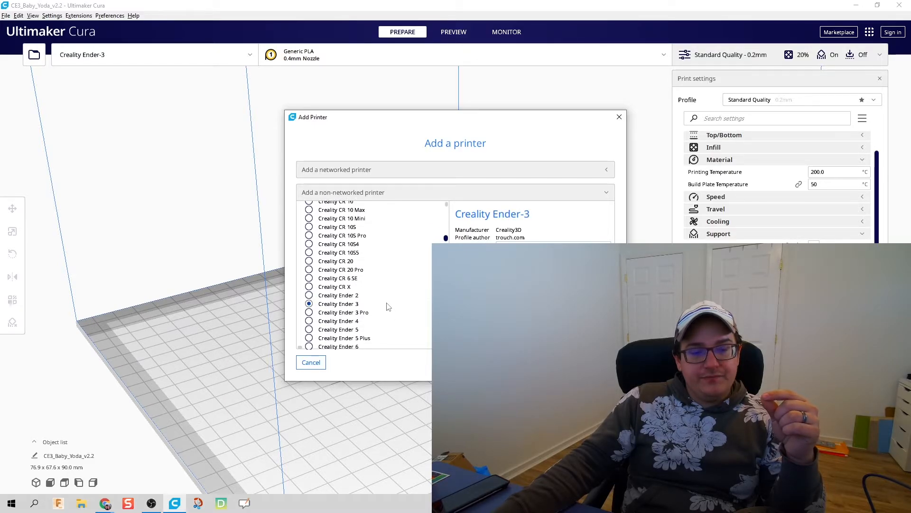
pyautogui.scroll(-3)
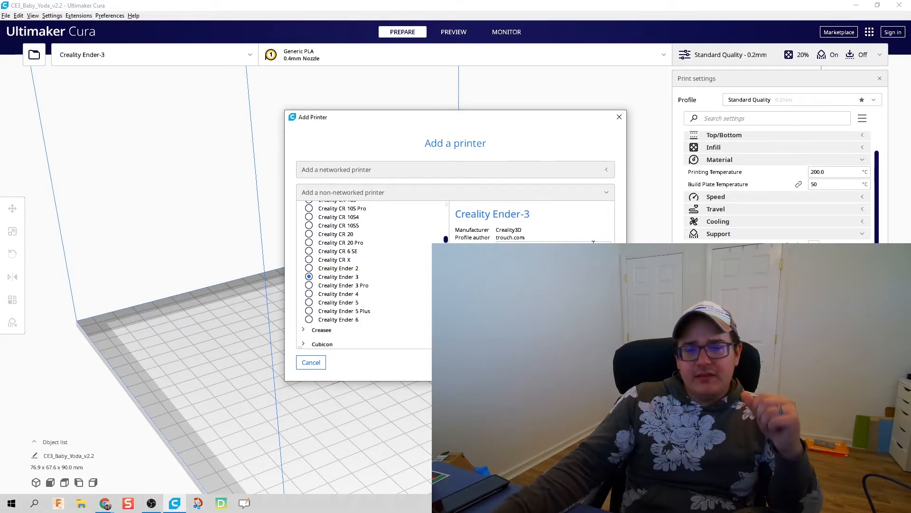
pyautogui.click(310, 361)
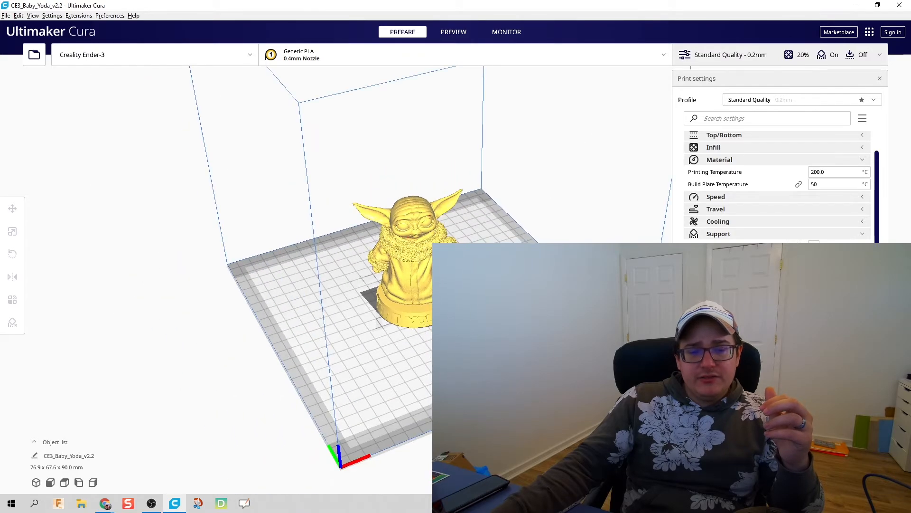
# Select and slice Baby Yoda, then return to the $279 Ender 3 v2 Amazon listing
pyautogui.click(398, 261)
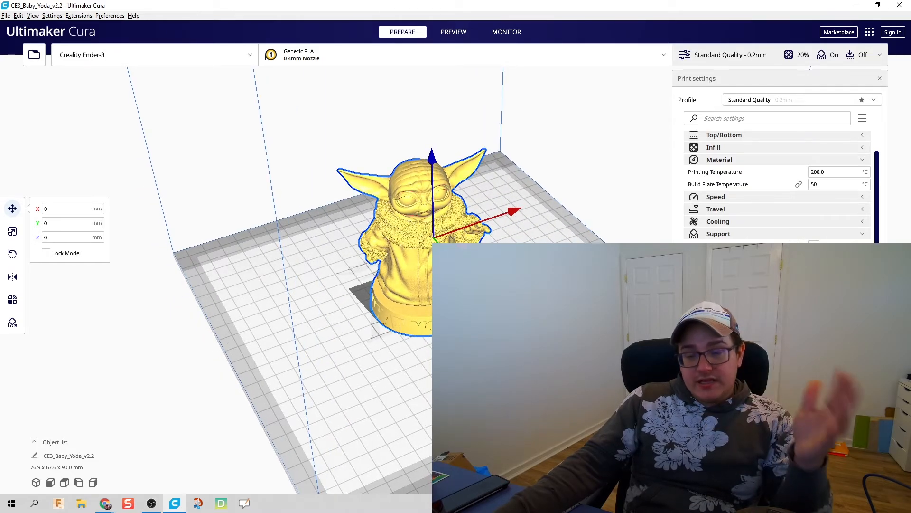
pyautogui.click(453, 32)
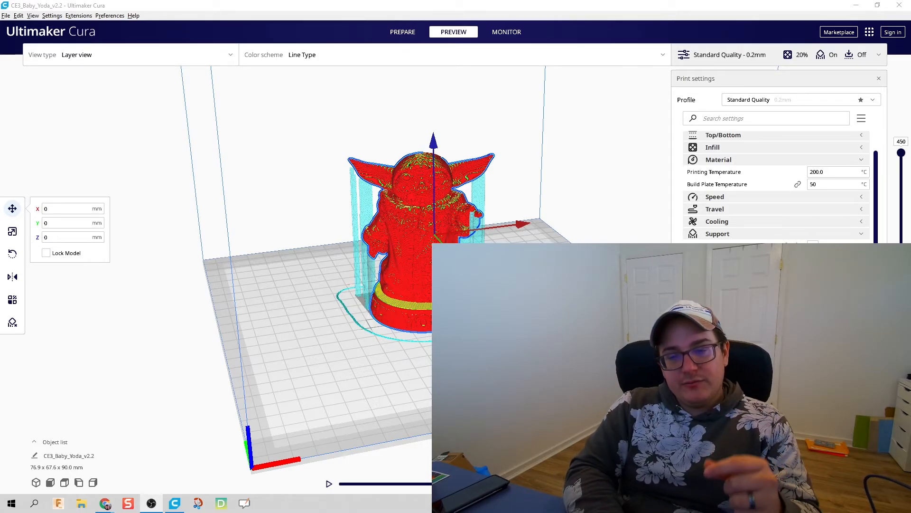
pyautogui.moveTo(542, 139)
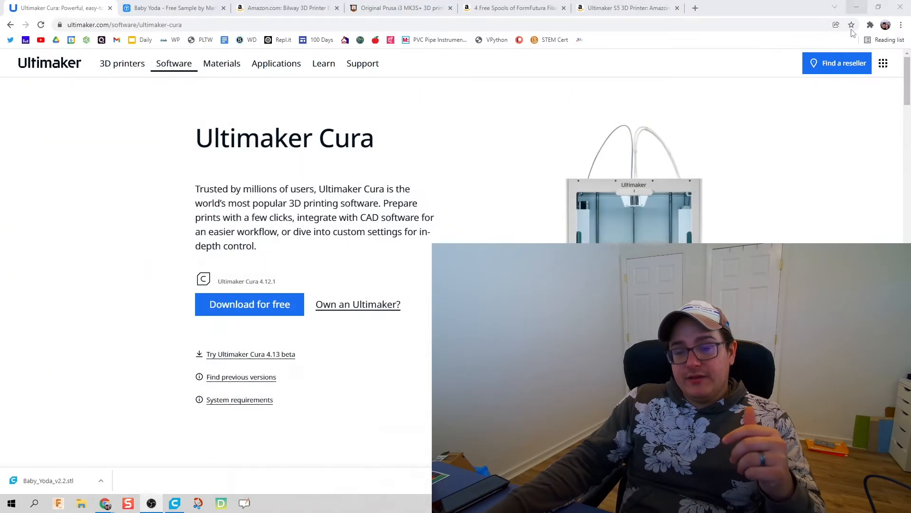
pyautogui.click(285, 7)
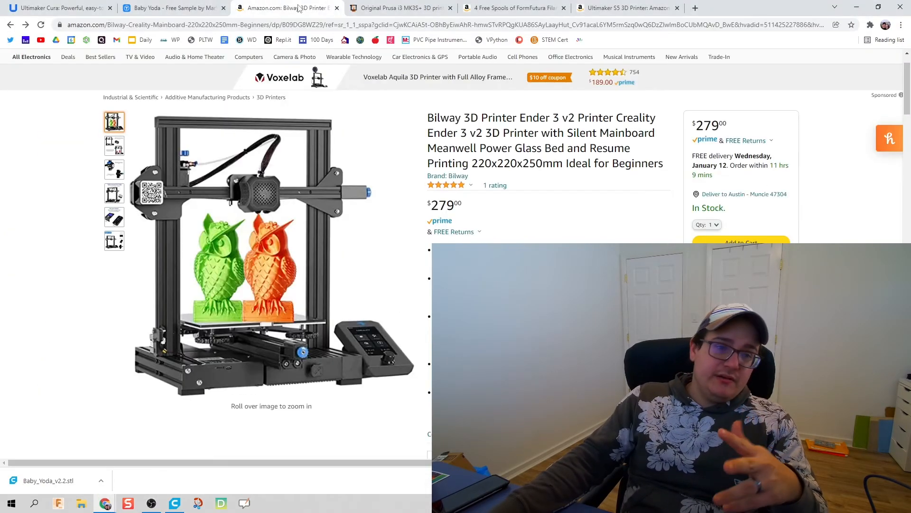